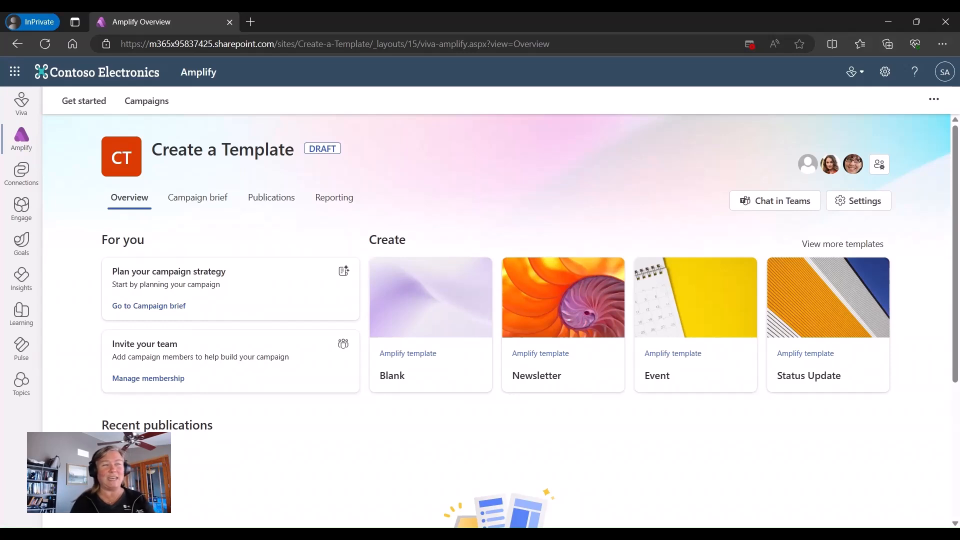
pyautogui.moveTo(222, 175)
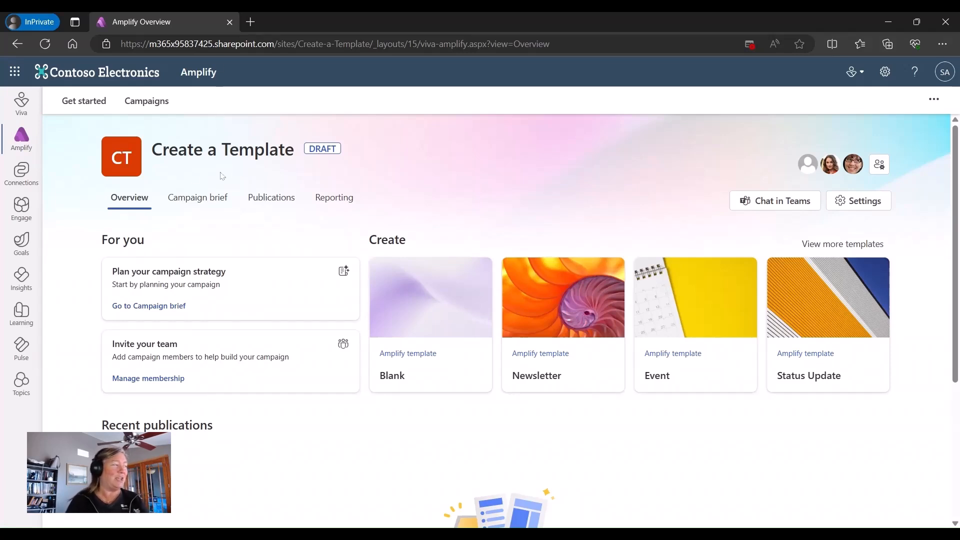
pyautogui.moveTo(461, 191)
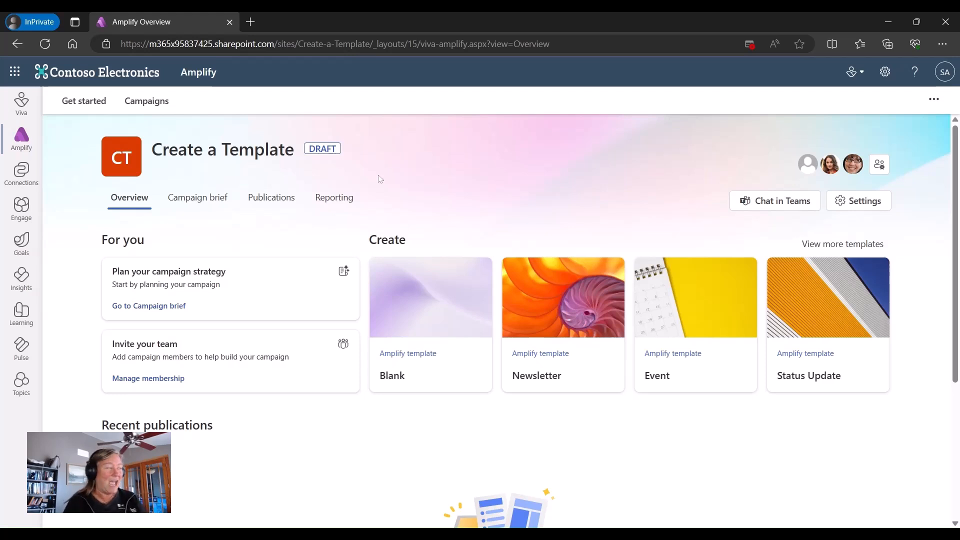
# - Open a new publication from the Blank Amplify template on the campaign Overview
pyautogui.click(271, 197)
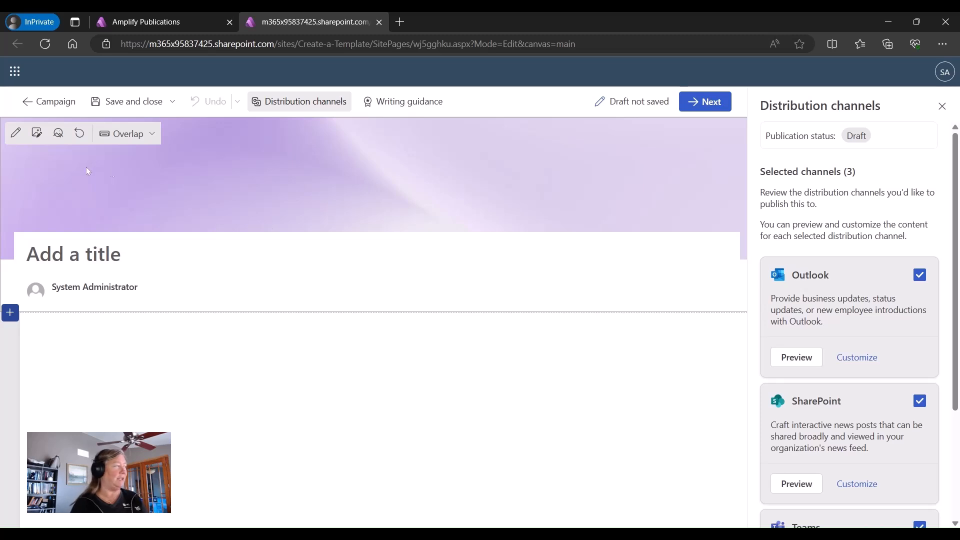
# - Set the title-area banner to the stock image of icebergs under a cloudy sky
pyautogui.click(36, 133)
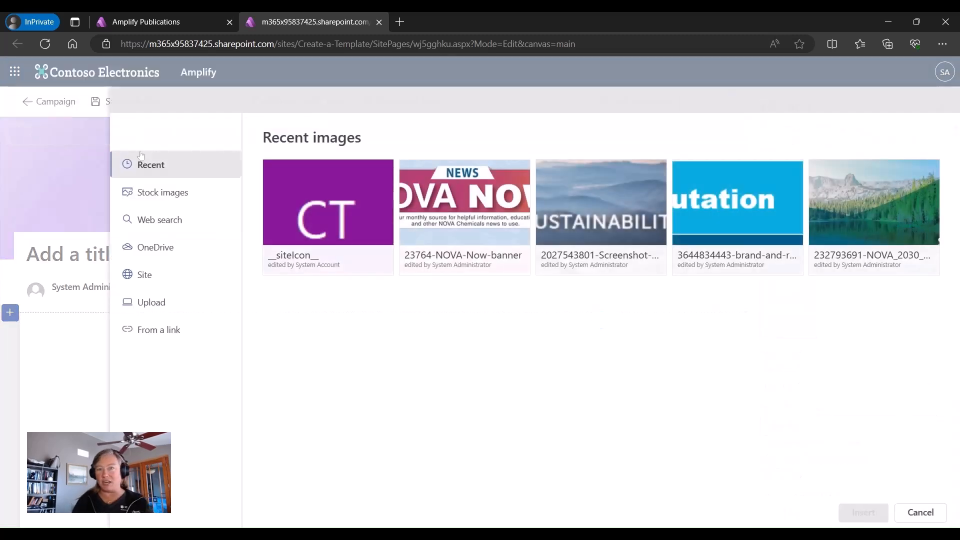
pyautogui.click(163, 191)
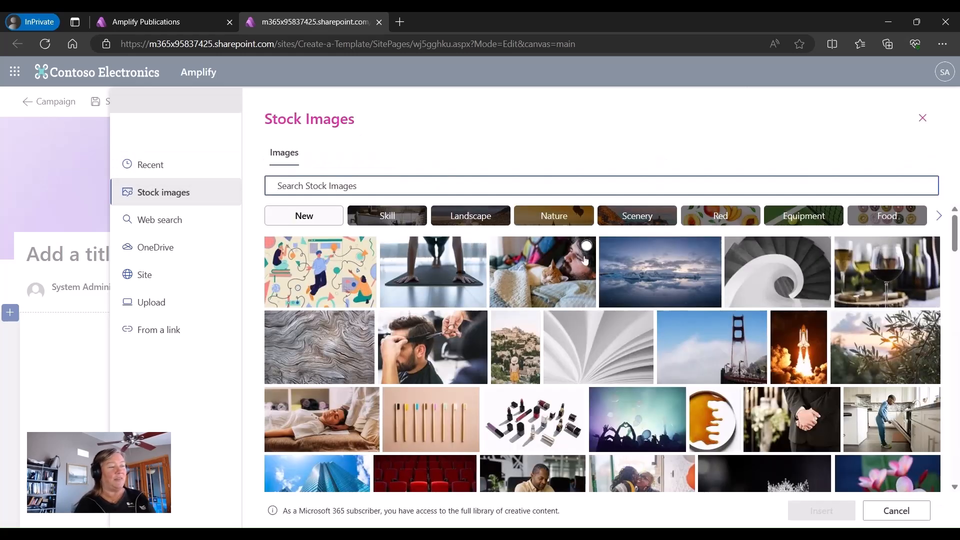
pyautogui.click(660, 272)
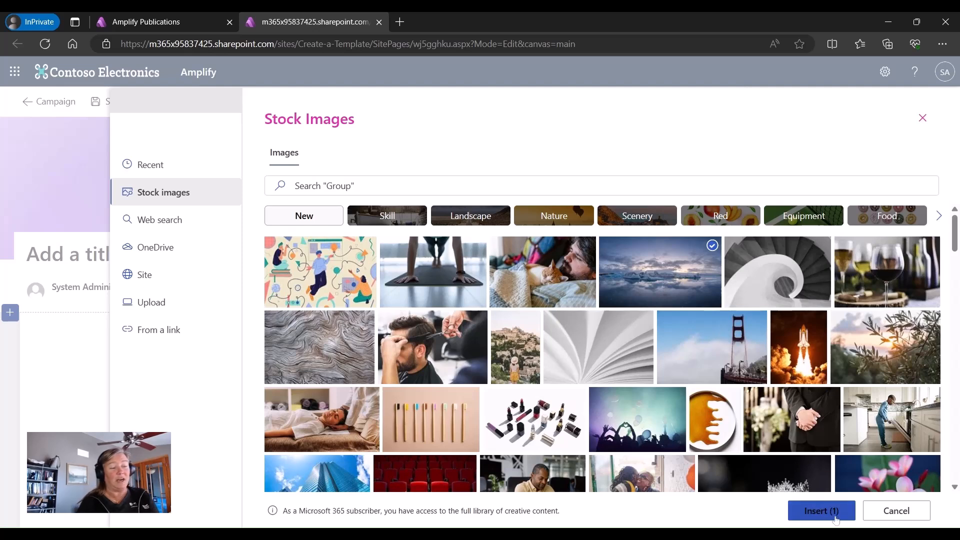
pyautogui.click(820, 510)
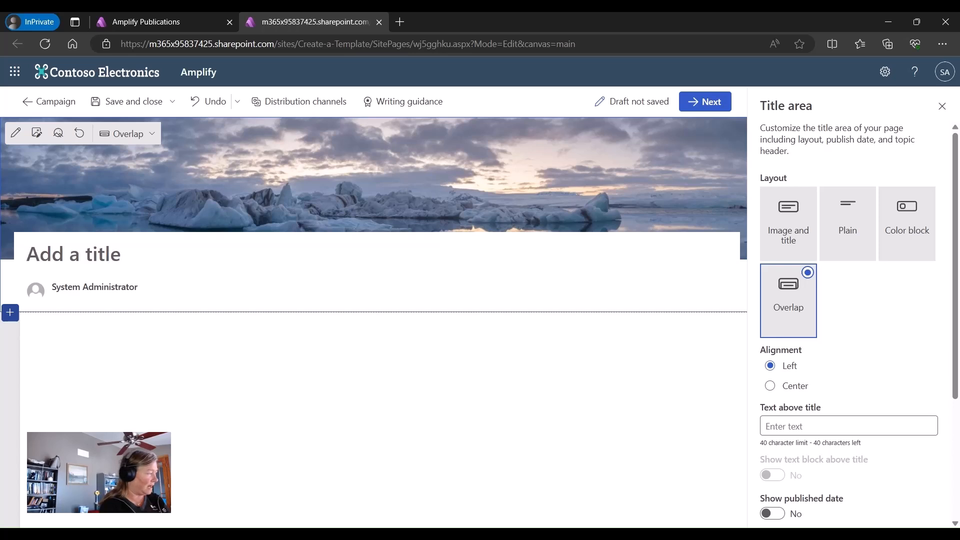
# - Enter the title 'Meeting Recap' and add a Text block holding the recap notes
pyautogui.write('Meeting Rec')
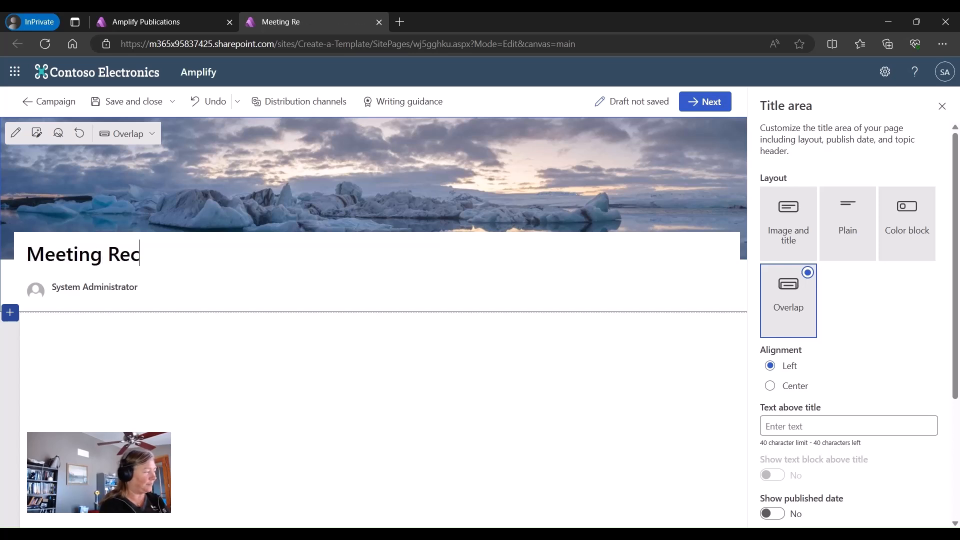
pyautogui.write('ap')
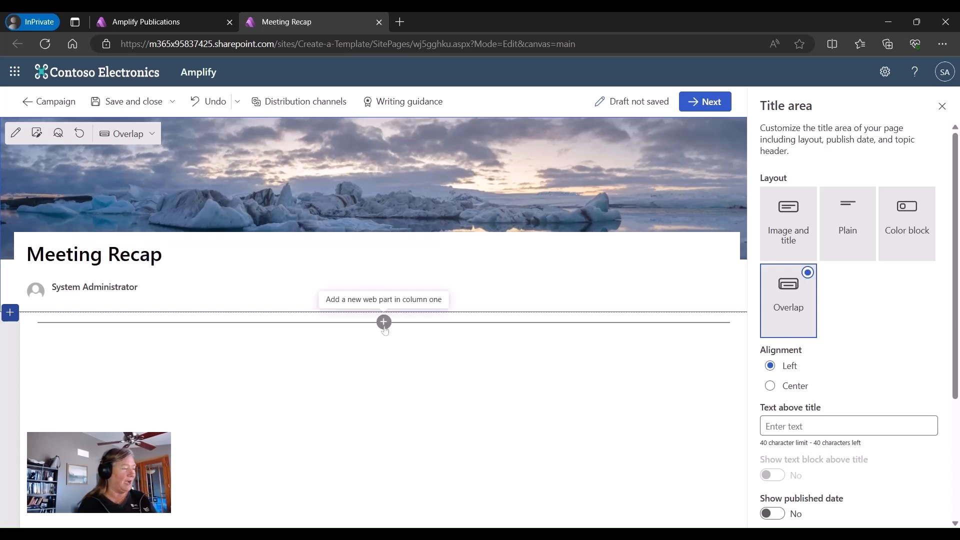
pyautogui.click(383, 321)
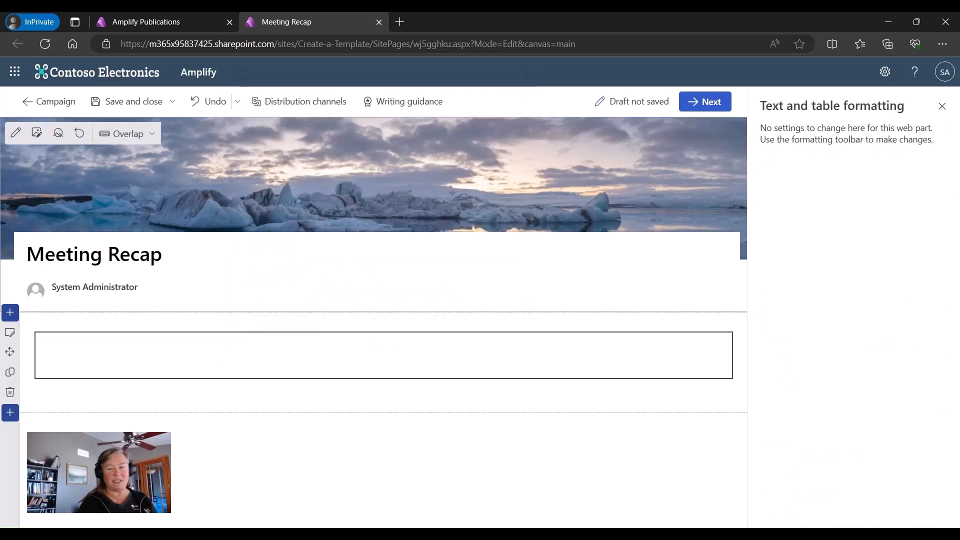
pyautogui.click(382, 355)
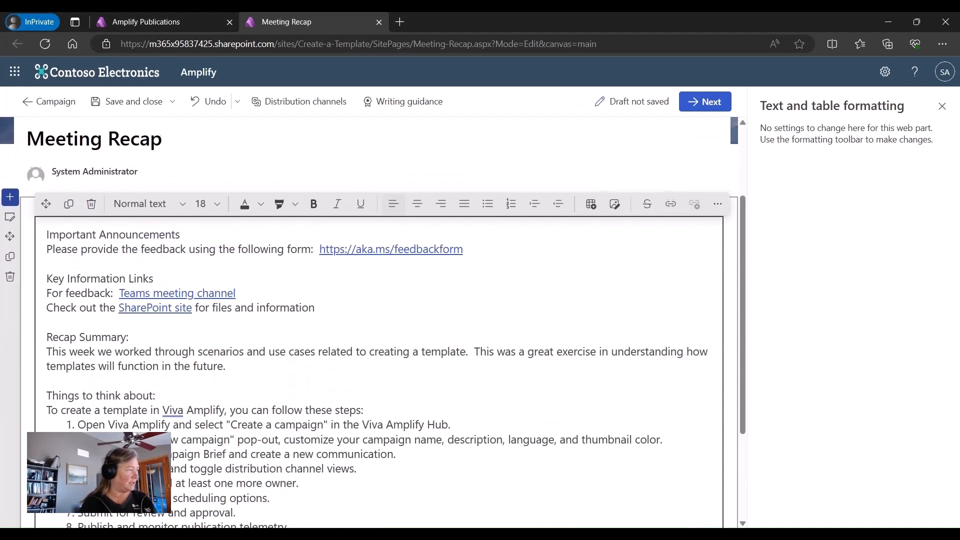
pyautogui.scroll(3)
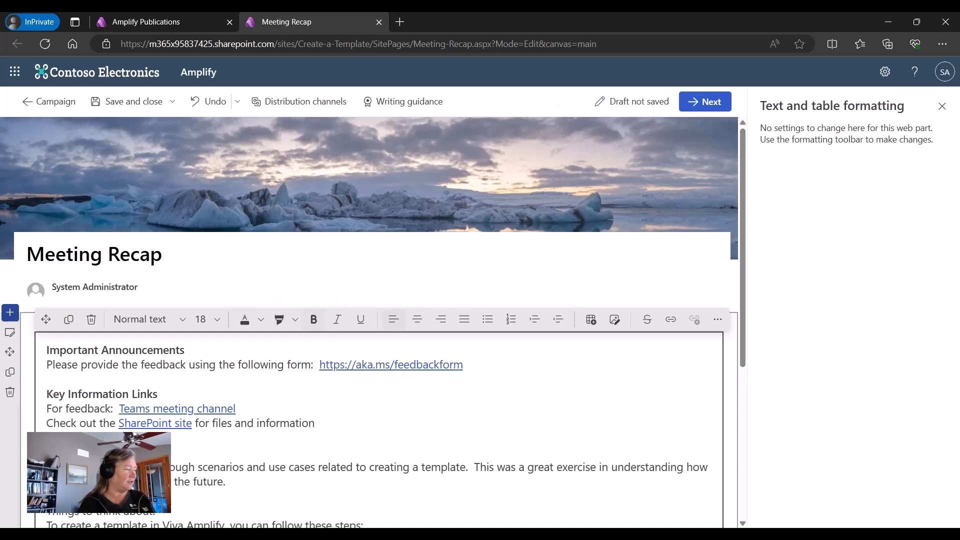
pyautogui.moveTo(313, 319)
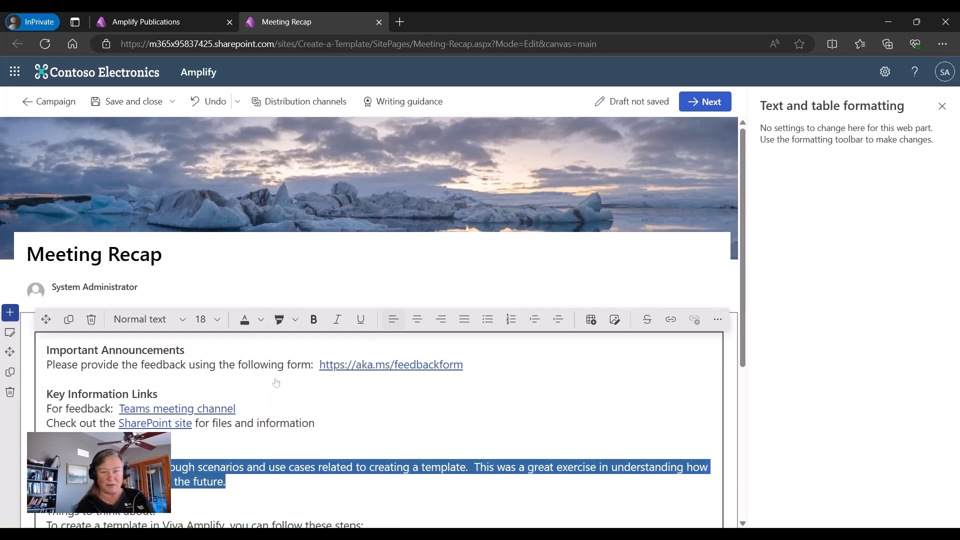
# - Apply yellow highlight to the recap summary and template steps, and bold 'Things to think about:'
pyautogui.scroll(-3)
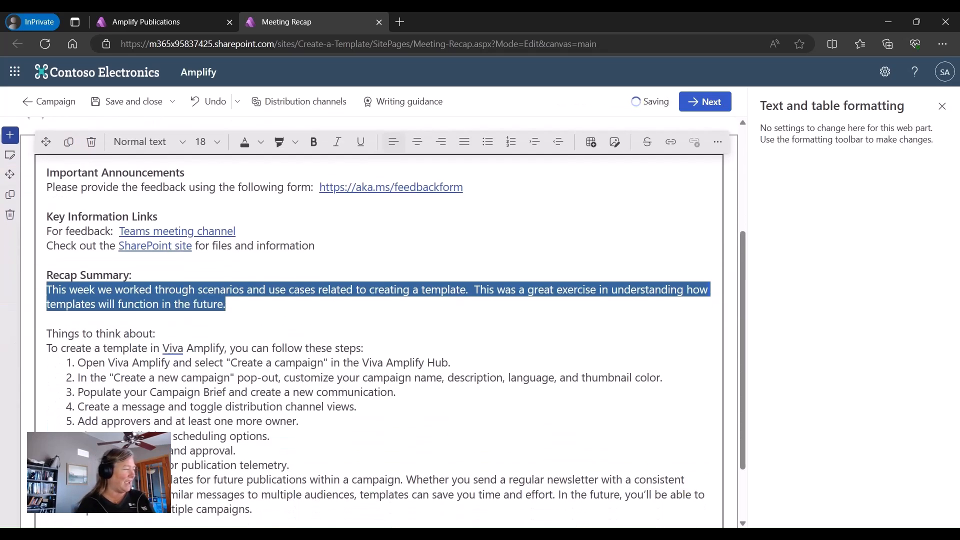
pyautogui.click(285, 142)
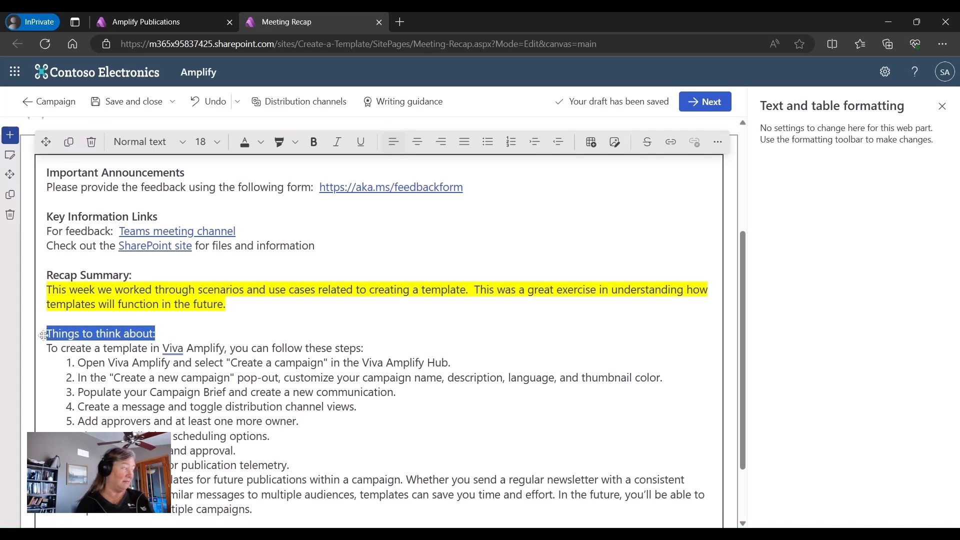
pyautogui.moveTo(314, 142)
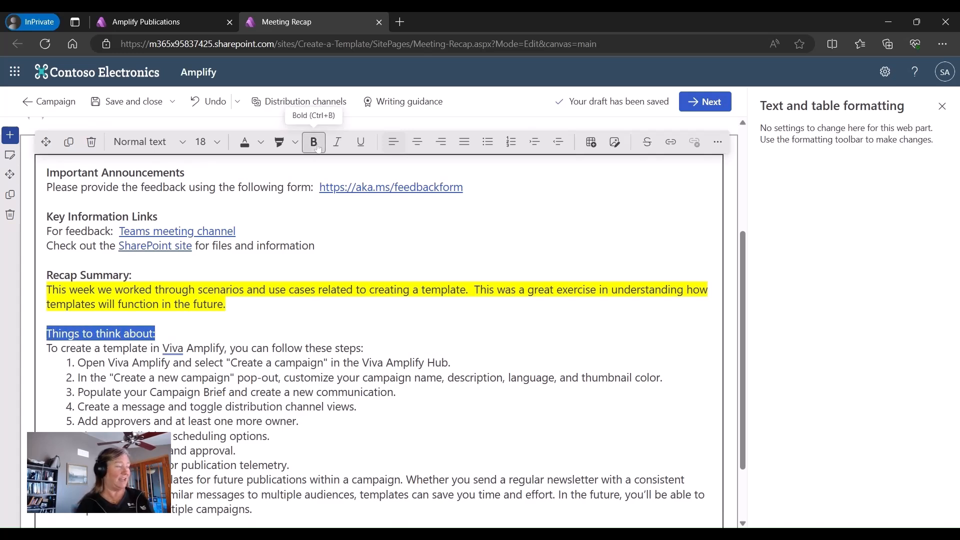
pyautogui.click(313, 141)
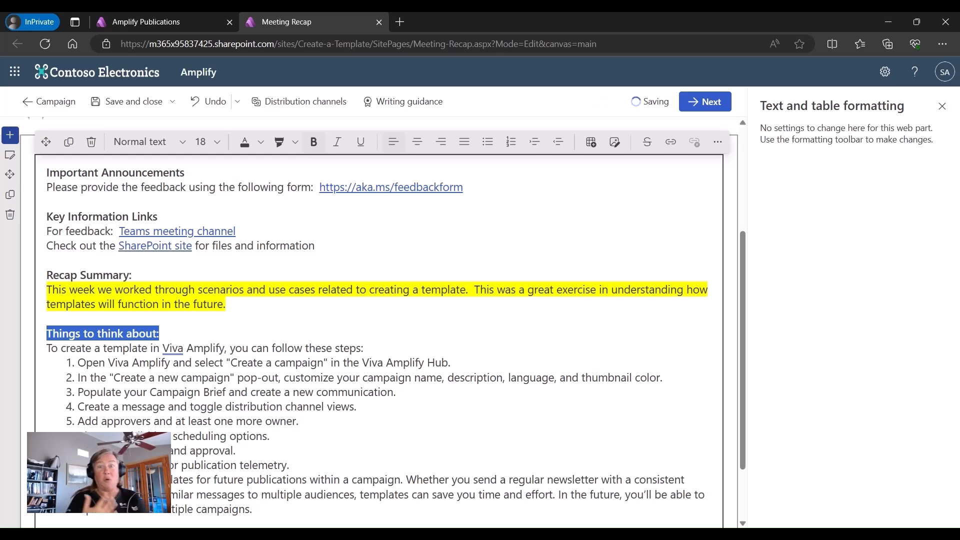
pyautogui.scroll(3)
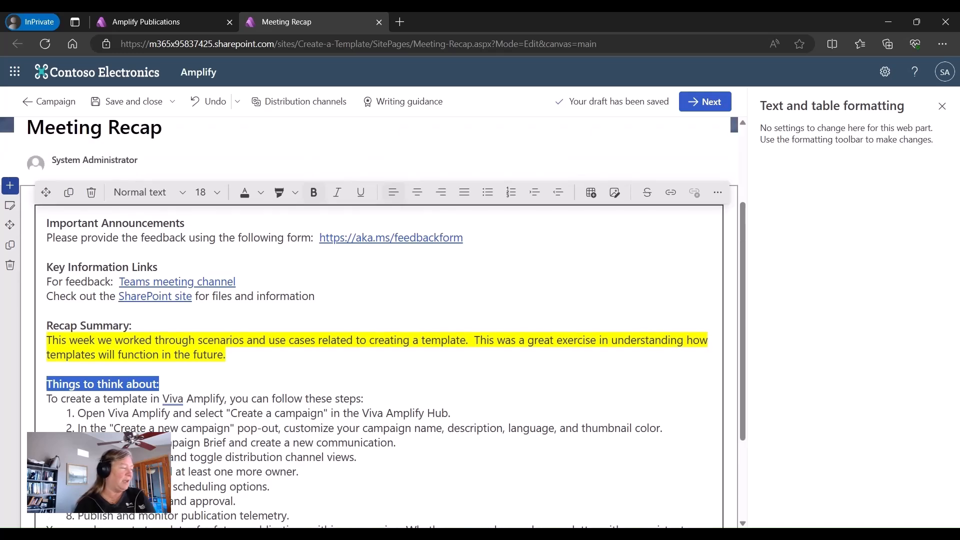
pyautogui.scroll(-3)
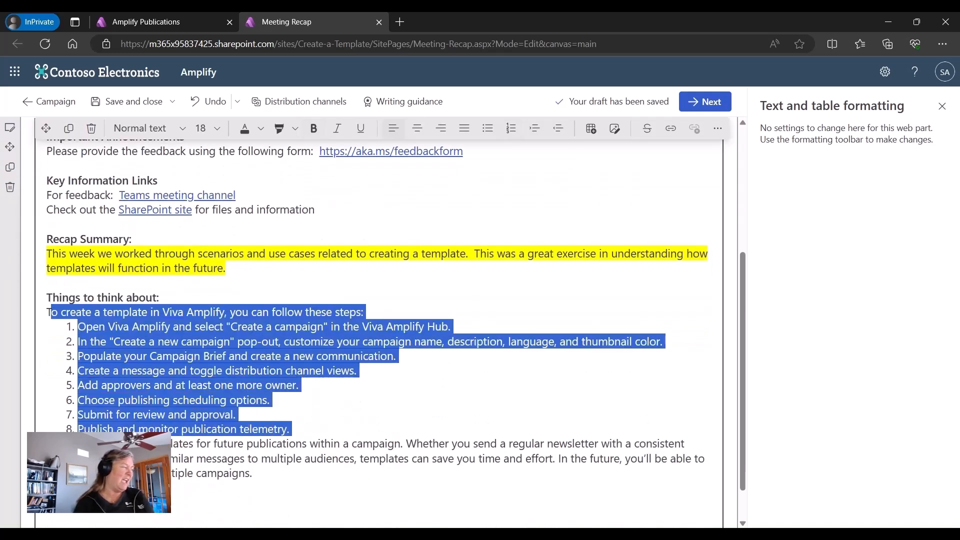
pyautogui.moveTo(278, 129)
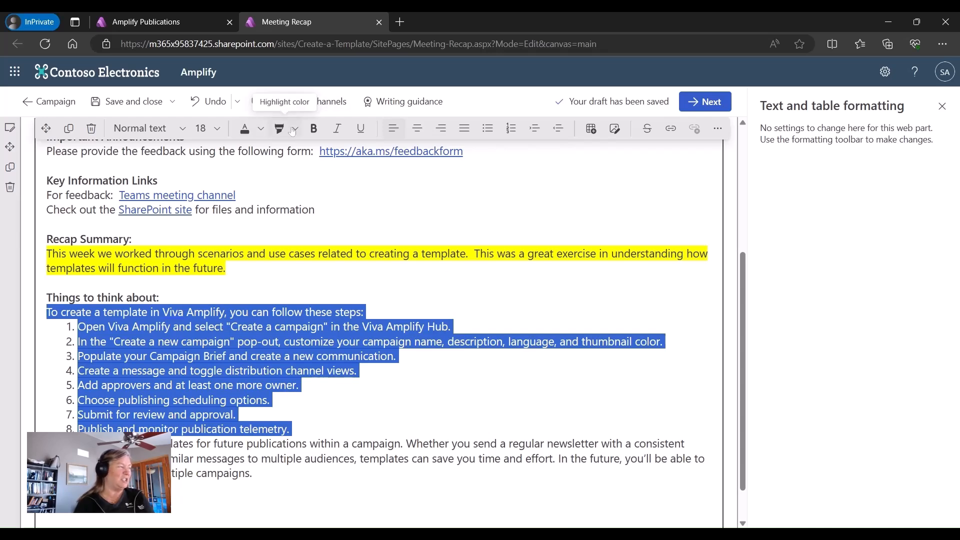
pyautogui.click(293, 128)
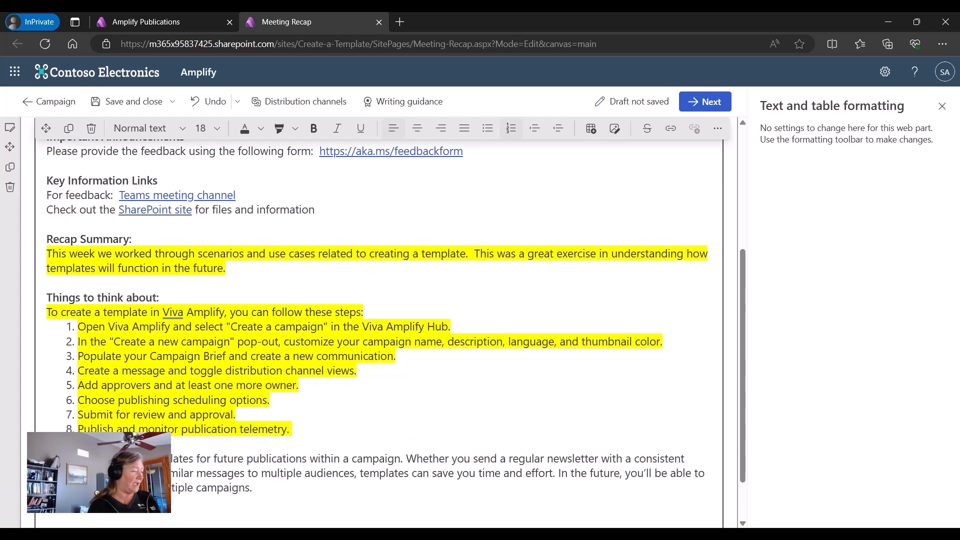
# - Insert a File and media block below the recap text, leaving the file picker cancelled
pyautogui.scroll(-3)
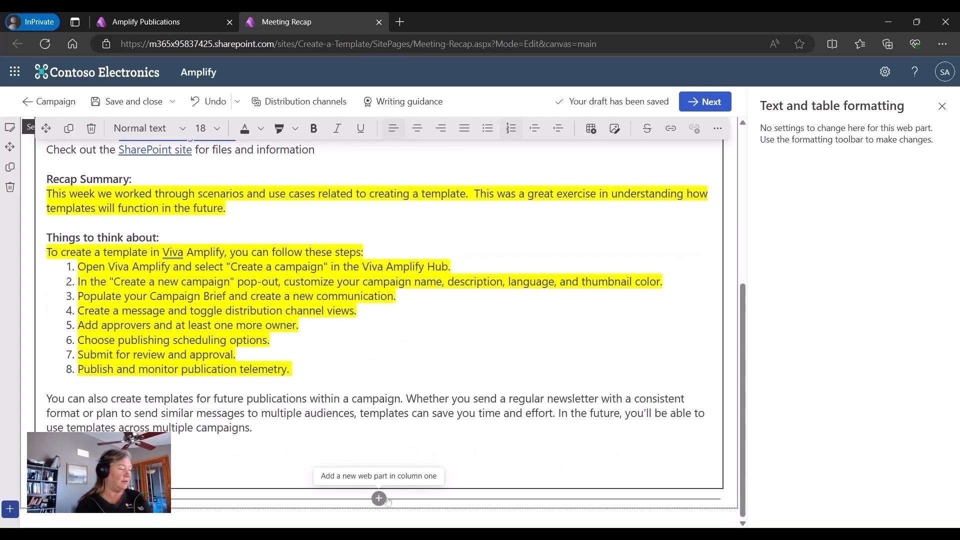
pyautogui.click(378, 499)
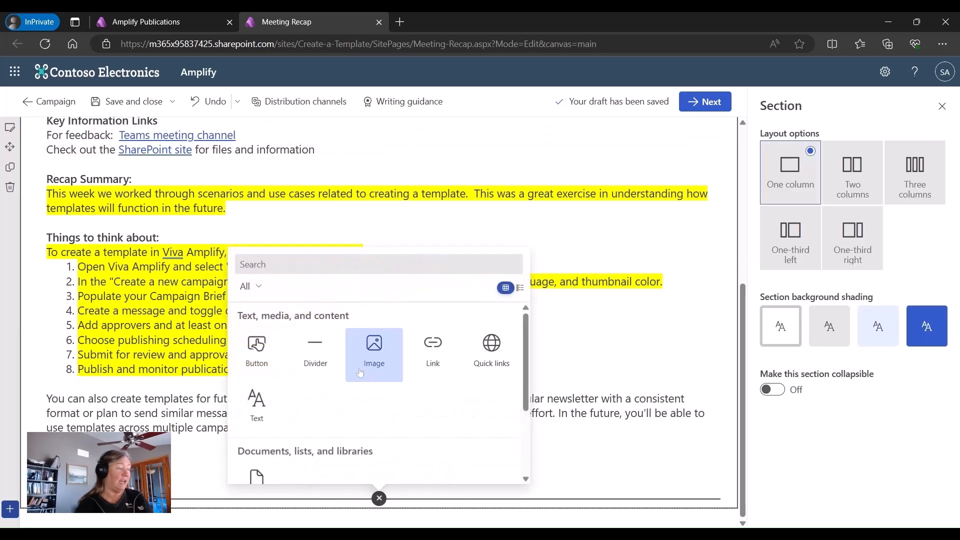
pyautogui.click(373, 343)
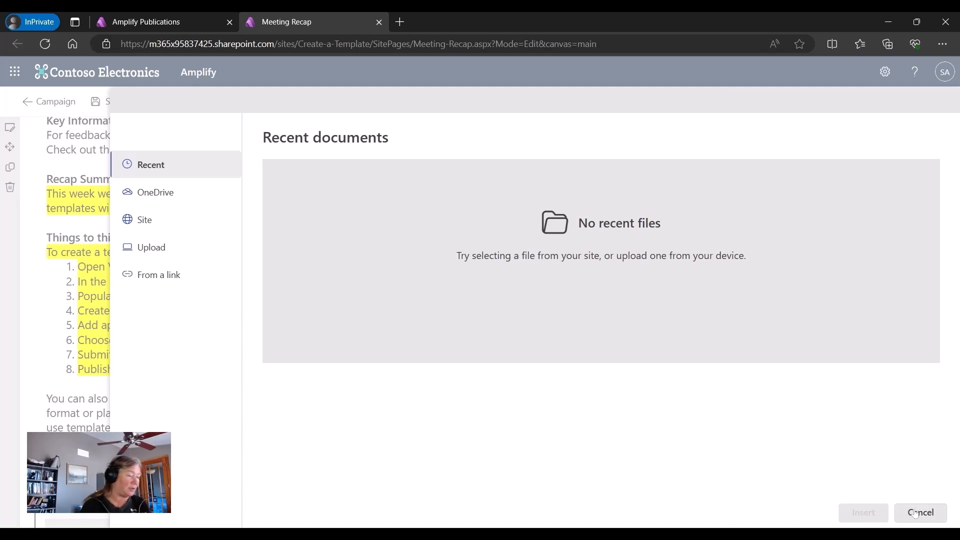
pyautogui.click(920, 512)
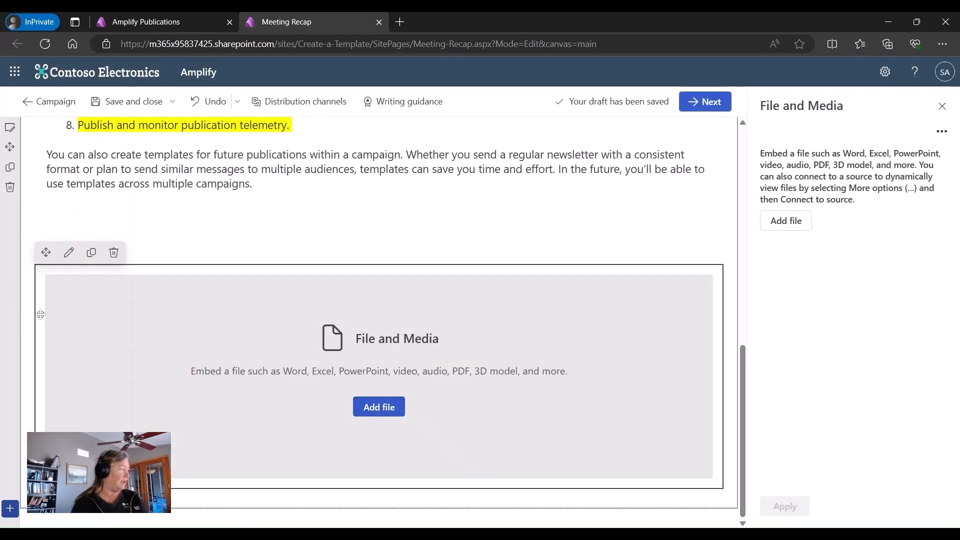
pyautogui.moveTo(10, 167)
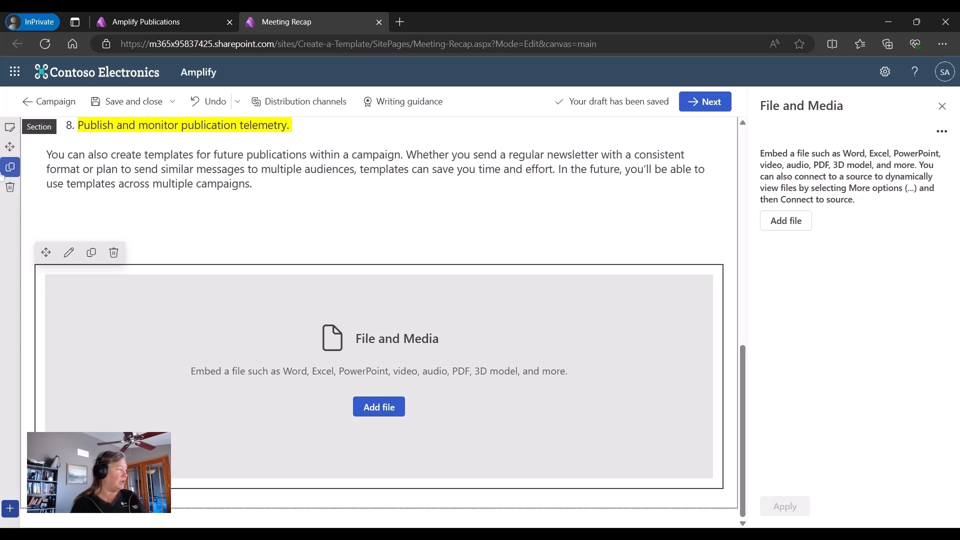
pyautogui.moveTo(412, 265)
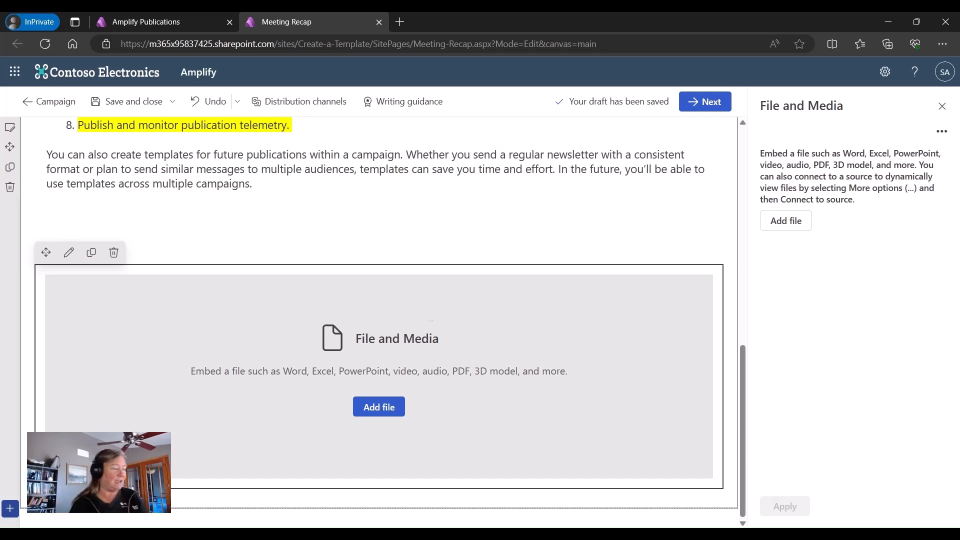
pyautogui.moveTo(379, 498)
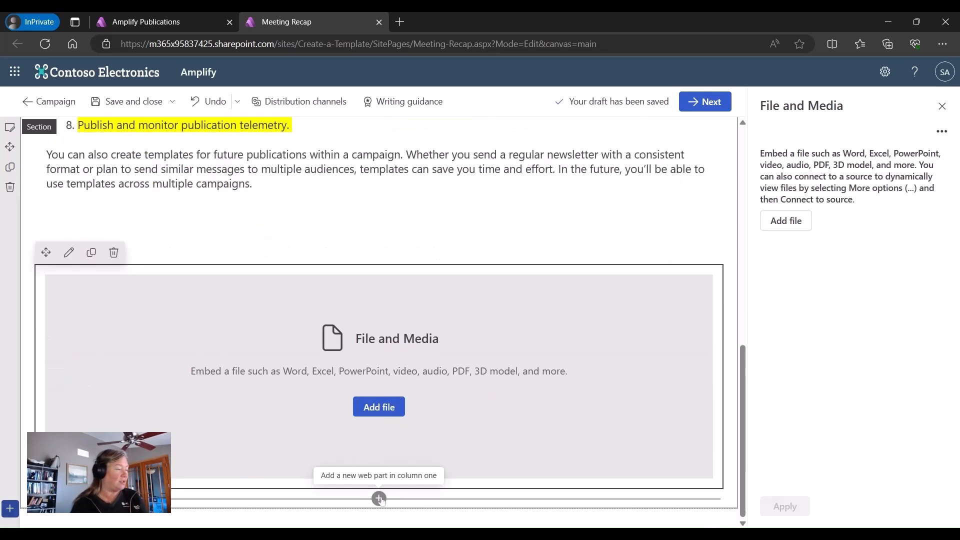
# - Insert another File and Media block beneath the first, with no file chosen
pyautogui.click(378, 498)
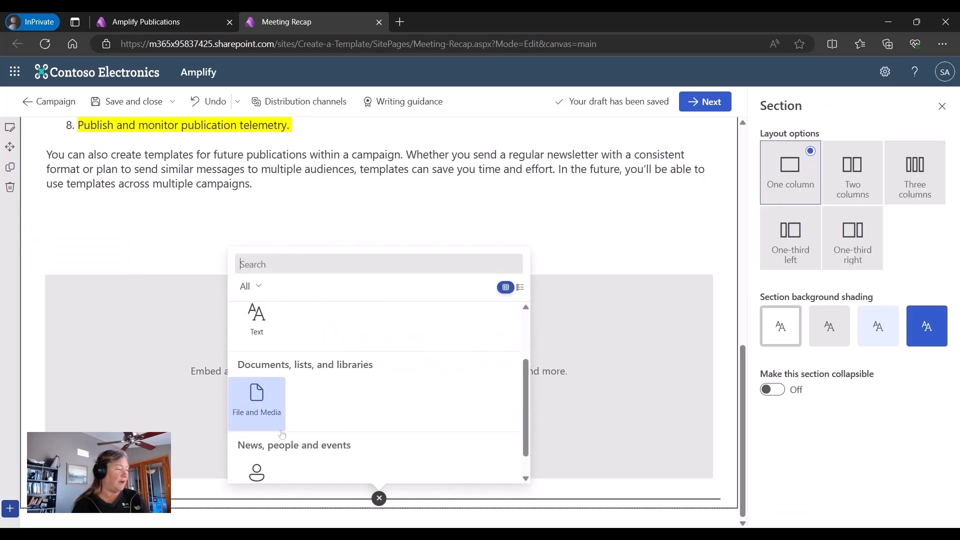
pyautogui.click(256, 401)
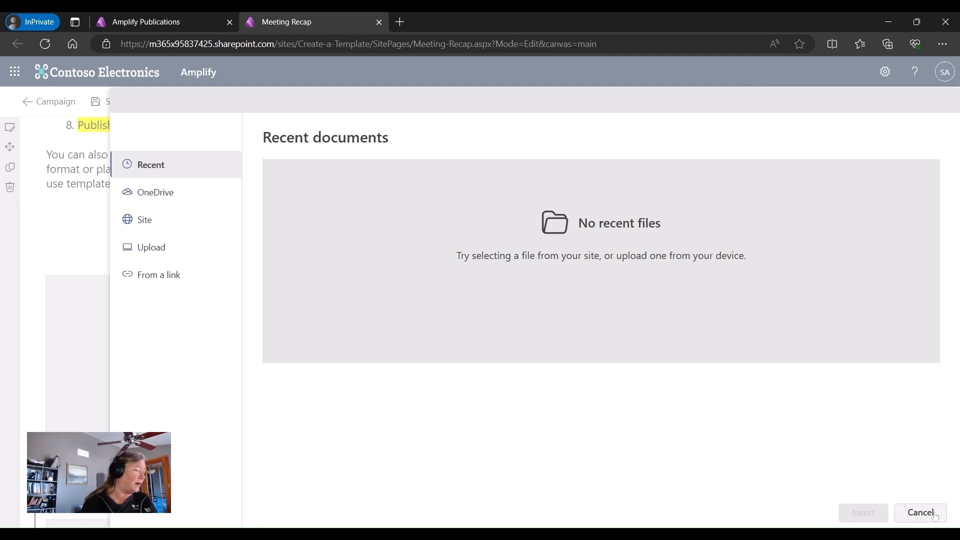
pyautogui.moveTo(865, 451)
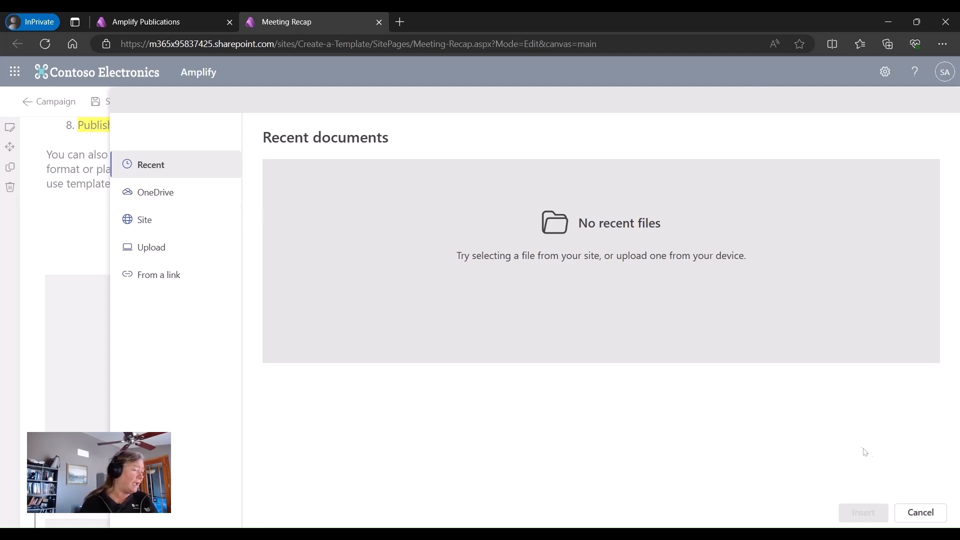
pyautogui.click(920, 511)
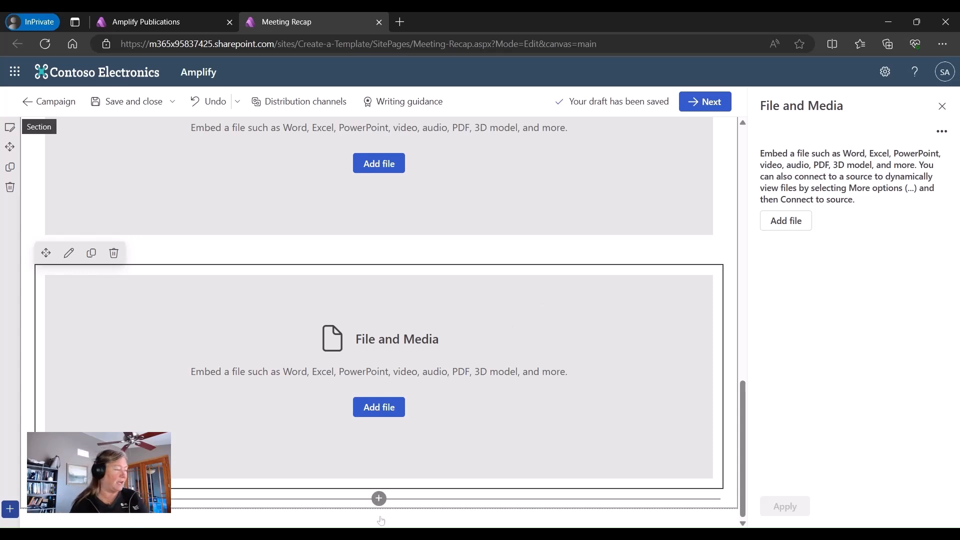
# - Add a People web part headed 'Team Members' and scroll back to the top
pyautogui.click(379, 498)
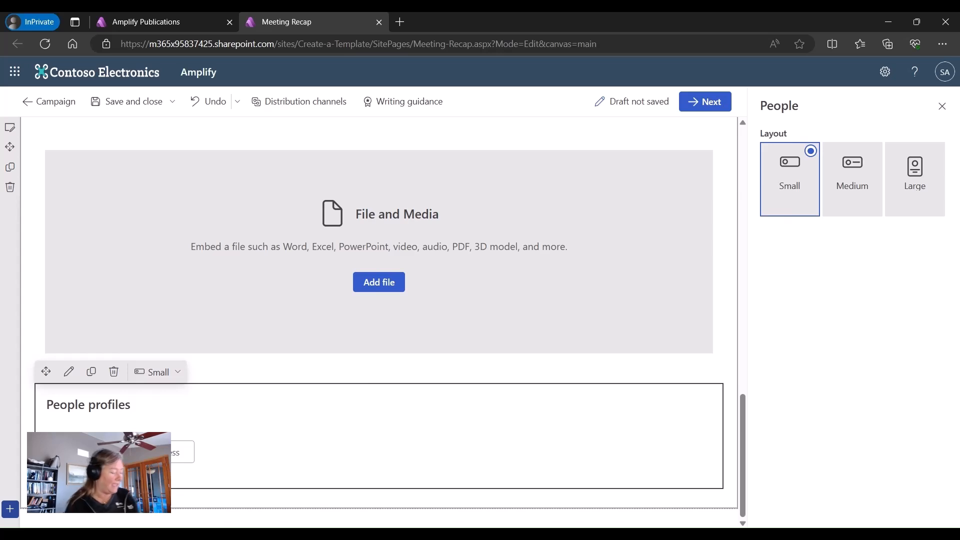
pyautogui.write('Team')
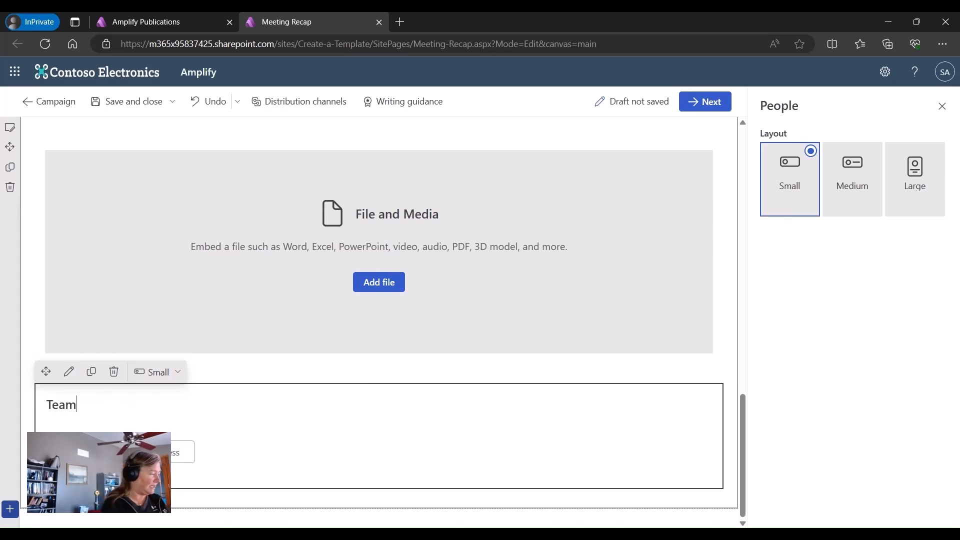
pyautogui.write('Members')
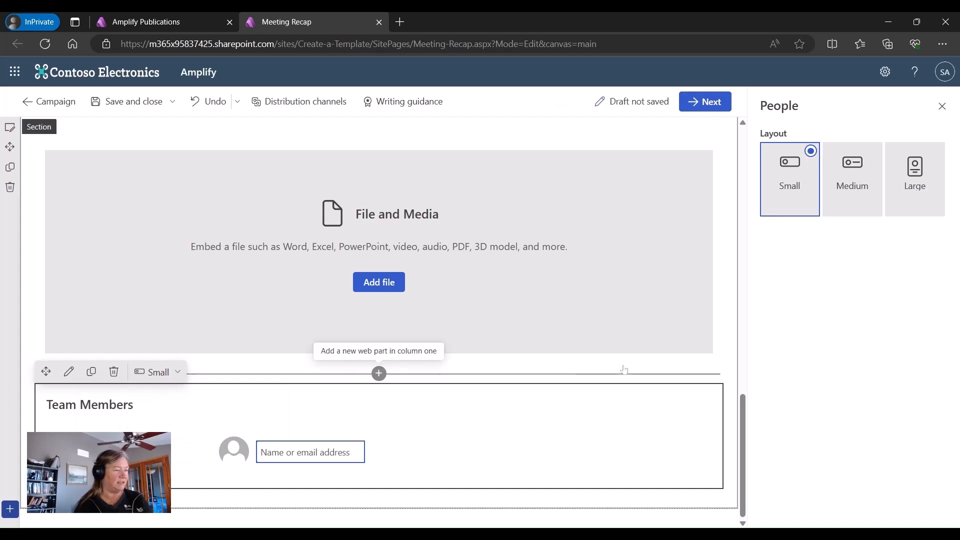
pyautogui.scroll(3)
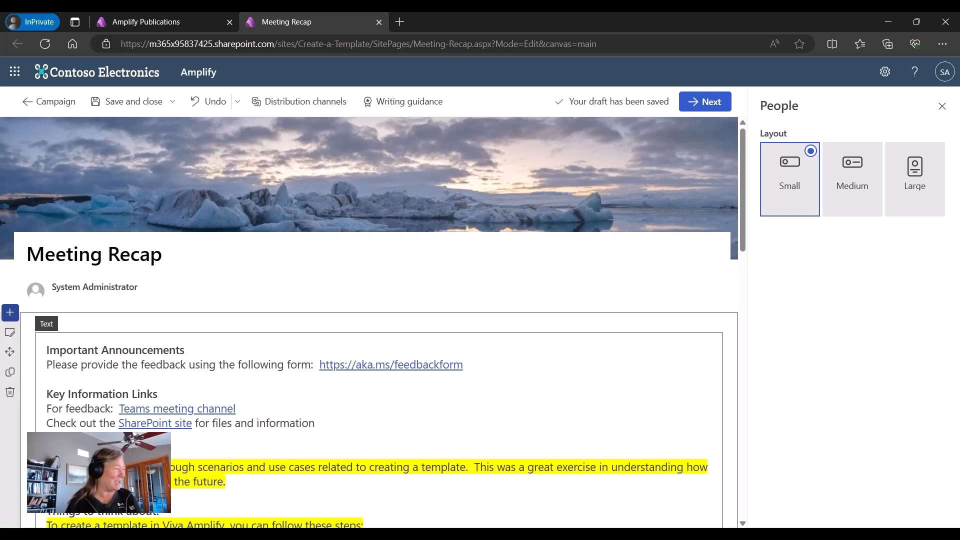
# - Use Save as template to store the publication as 'Meeting Recap Template'
pyautogui.click(175, 102)
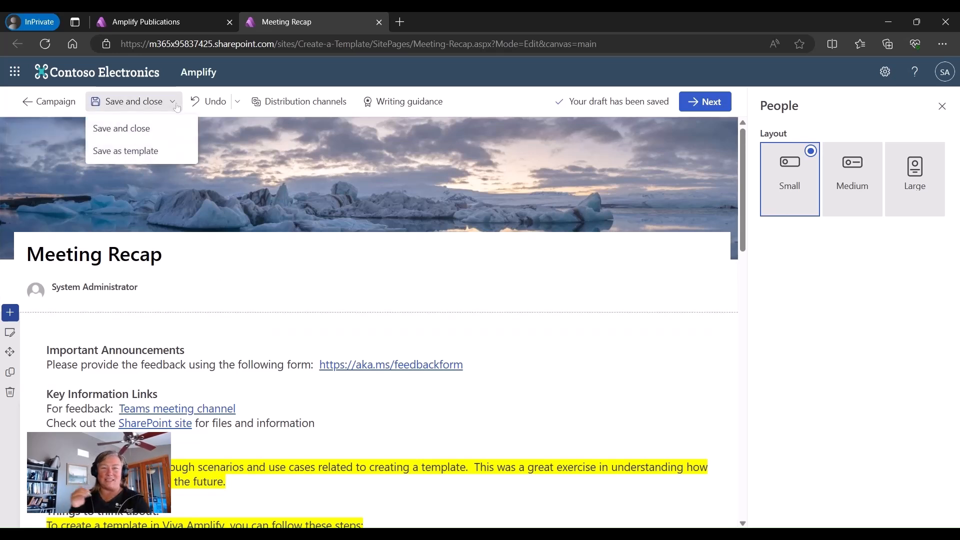
pyautogui.moveTo(125, 151)
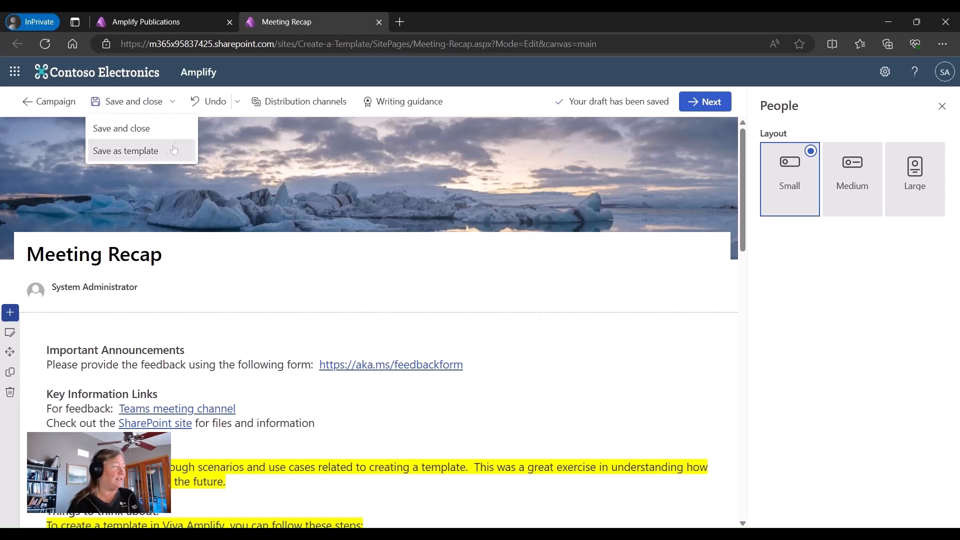
pyautogui.click(125, 150)
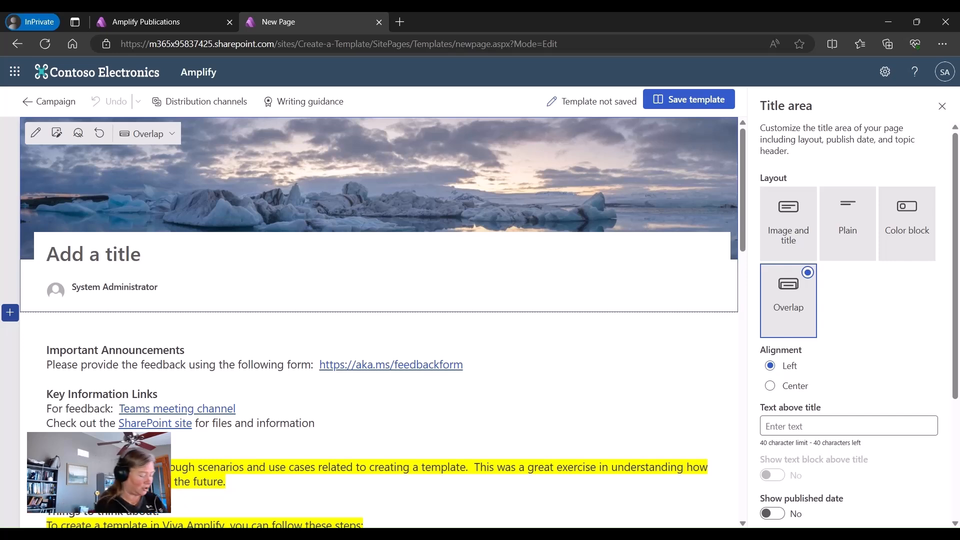
pyautogui.write('Meeting Recap')
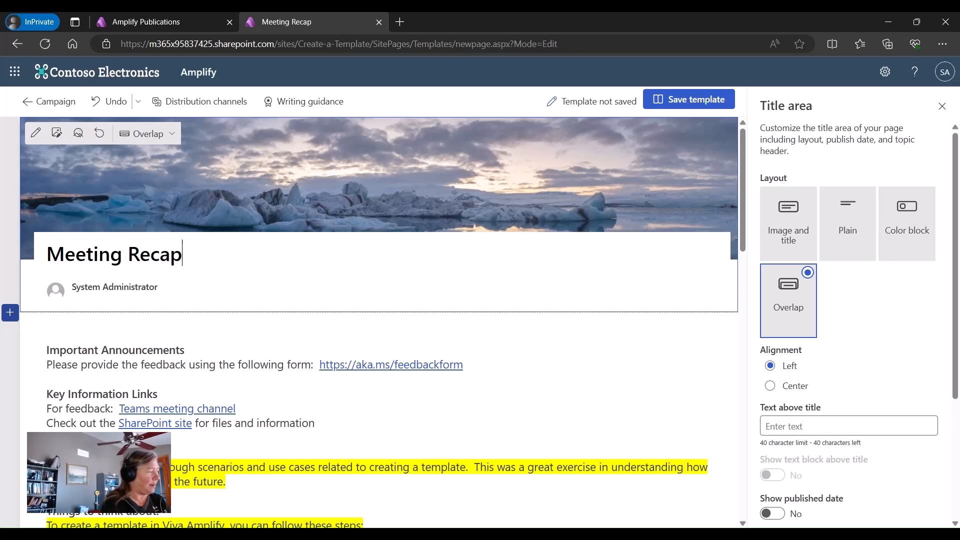
pyautogui.write('Template')
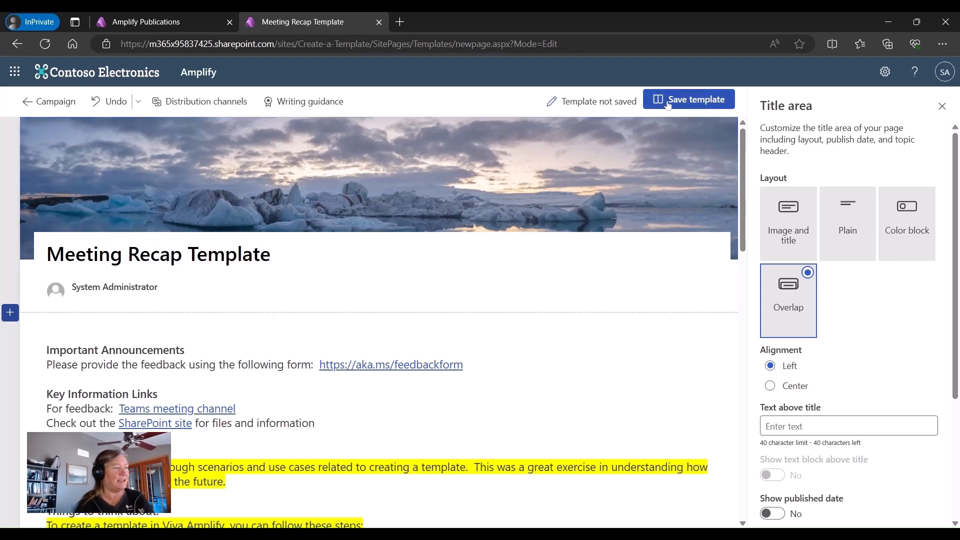
pyautogui.click(687, 99)
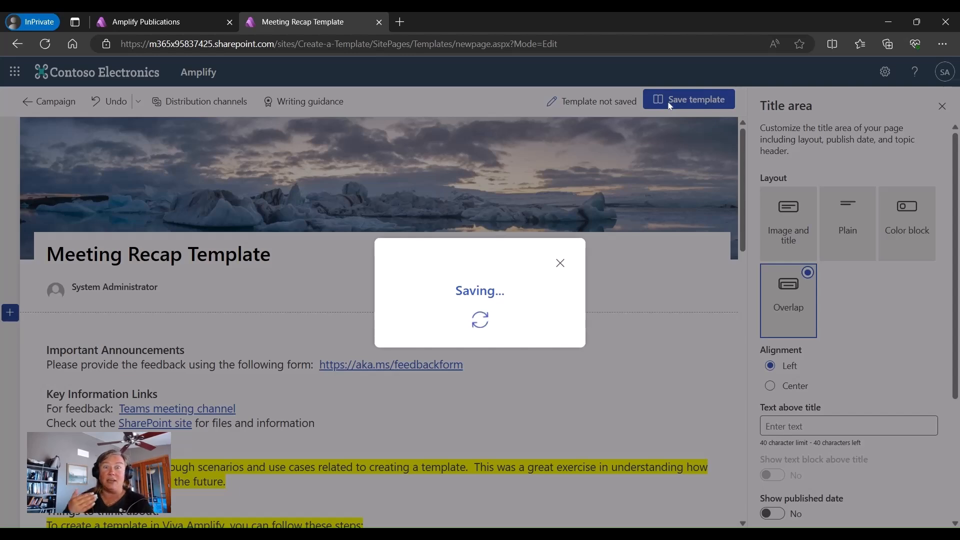
pyautogui.click(688, 99)
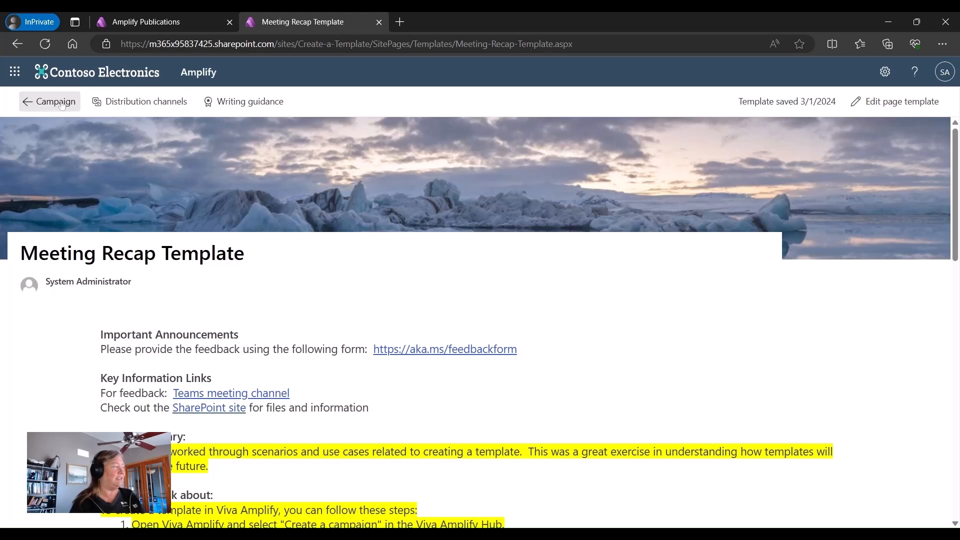
# - Return to the Create a Template campaign overview and scroll through its publications
pyautogui.click(49, 101)
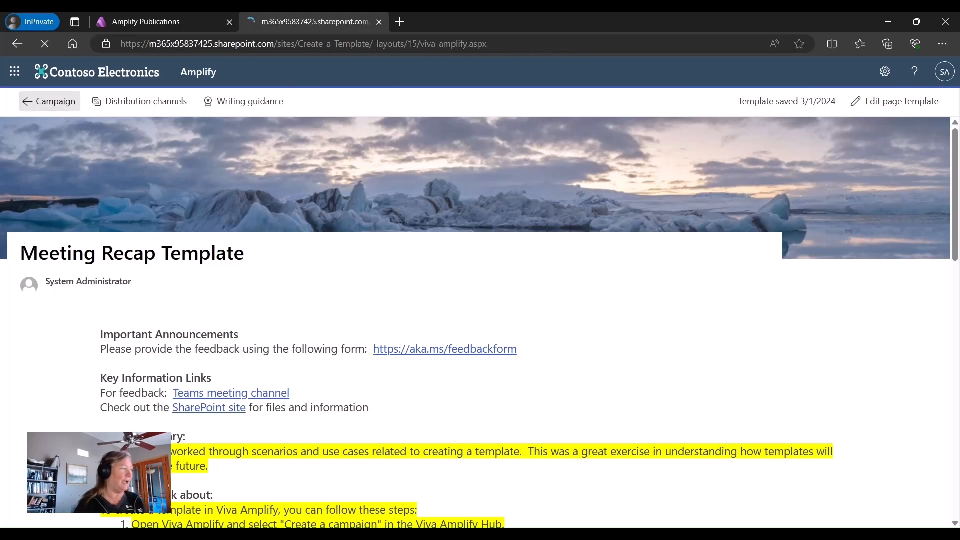
pyautogui.click(49, 101)
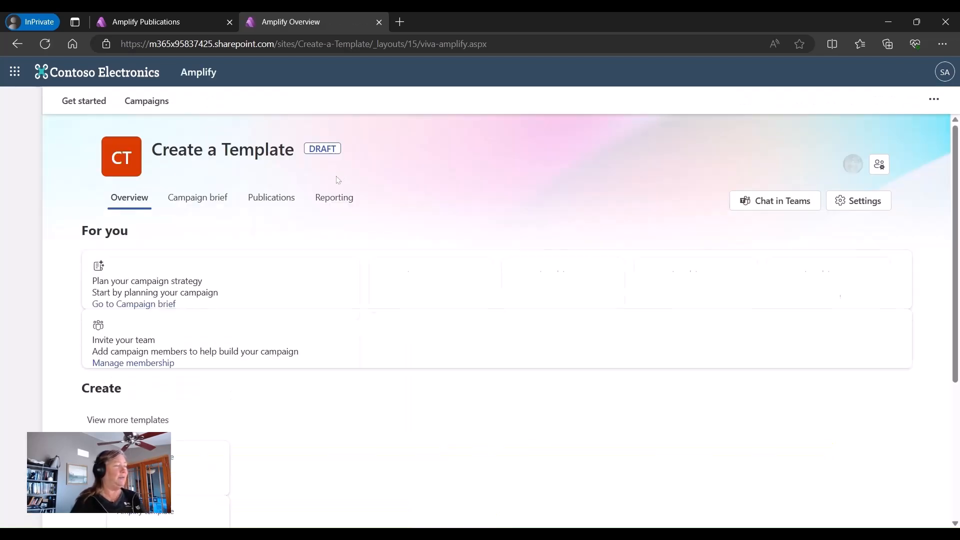
pyautogui.scroll(-3)
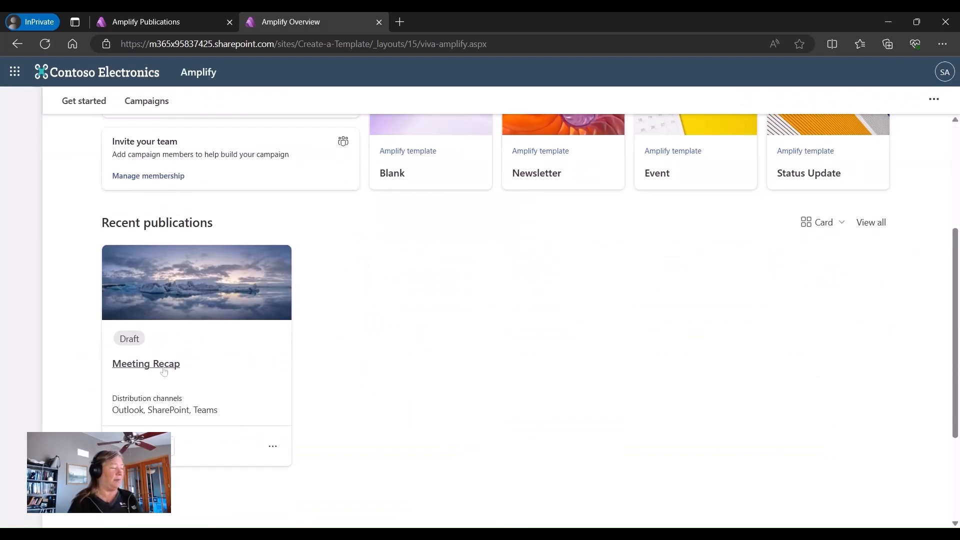
pyautogui.scroll(3)
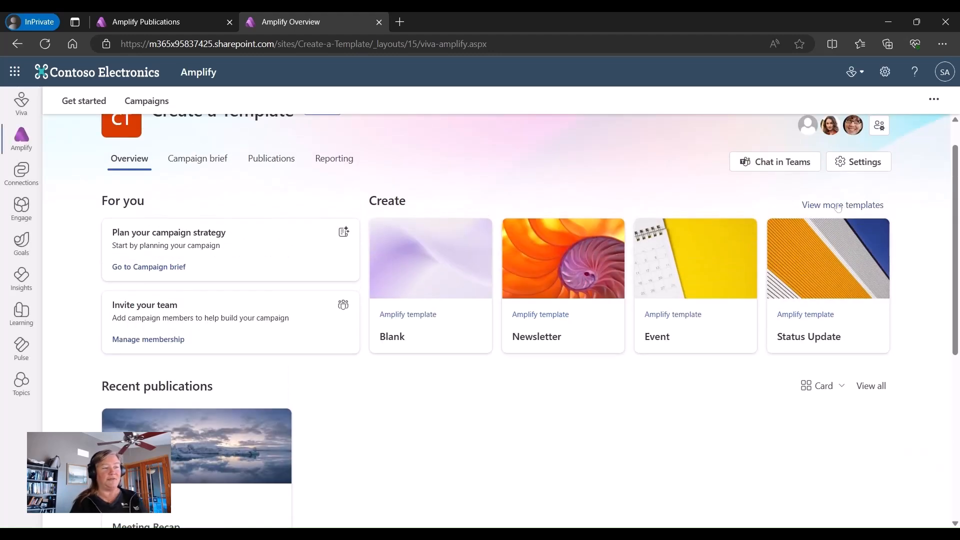
pyautogui.moveTo(774, 252)
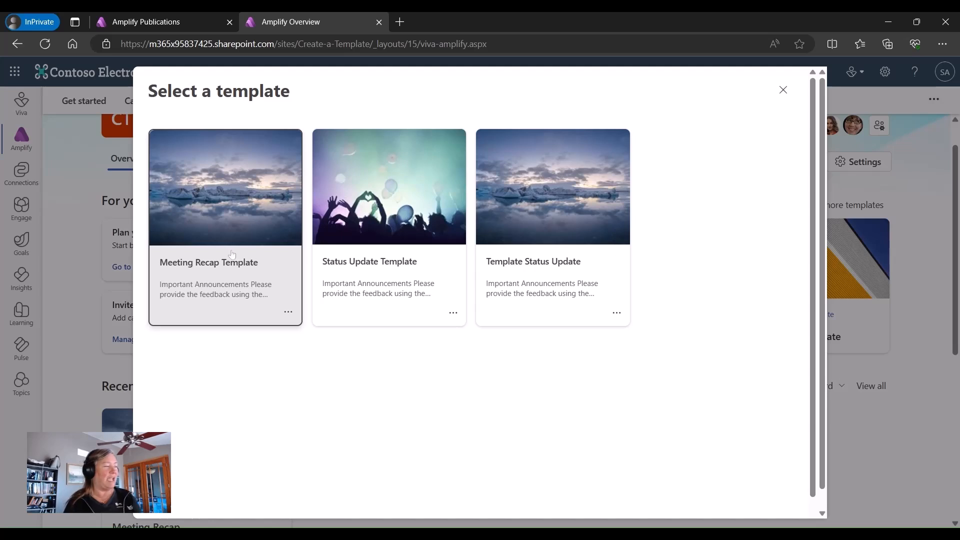
pyautogui.moveTo(182, 215)
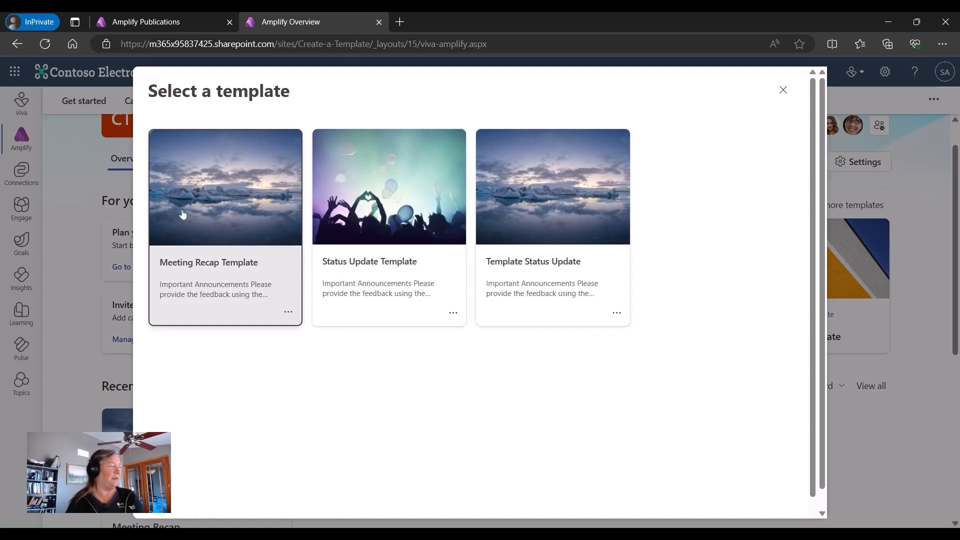
pyautogui.moveTo(204, 257)
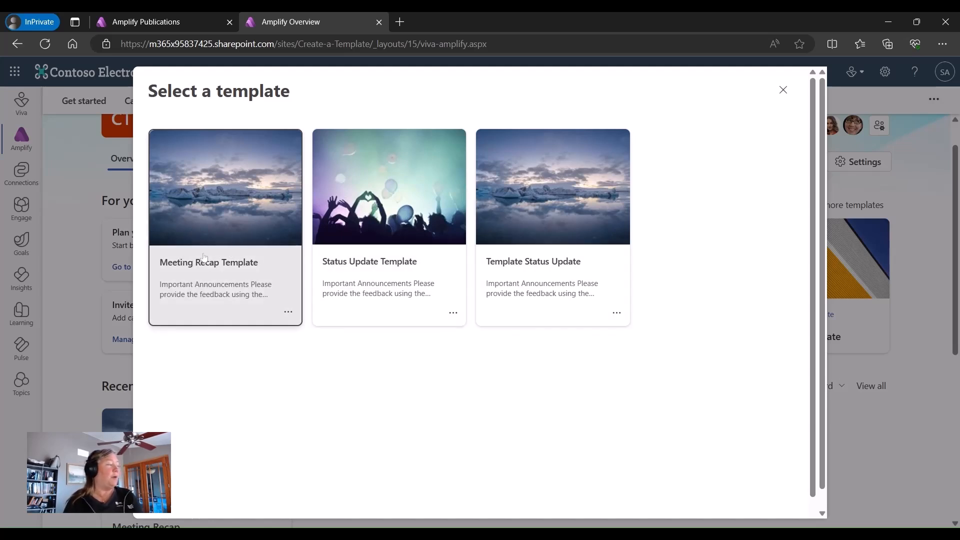
pyautogui.moveTo(888, 85)
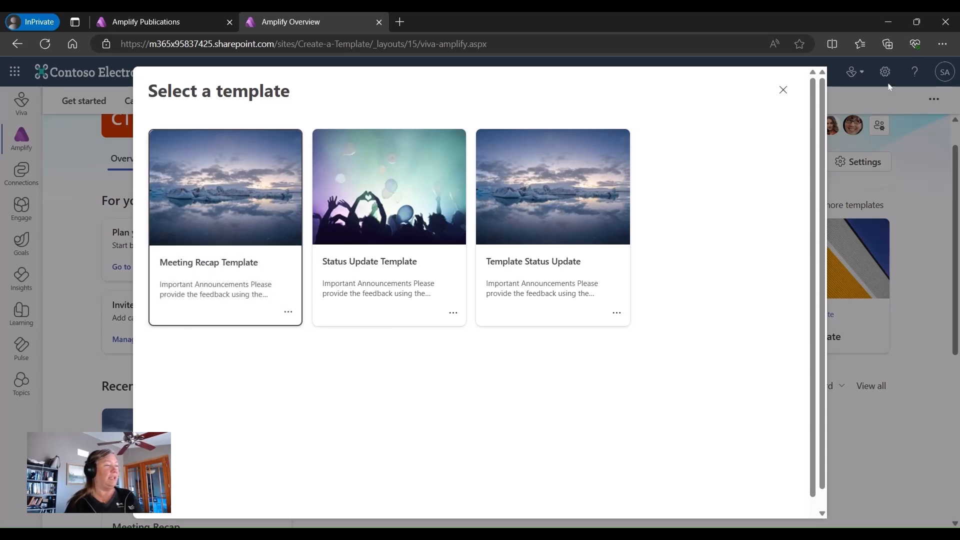
pyautogui.click(782, 90)
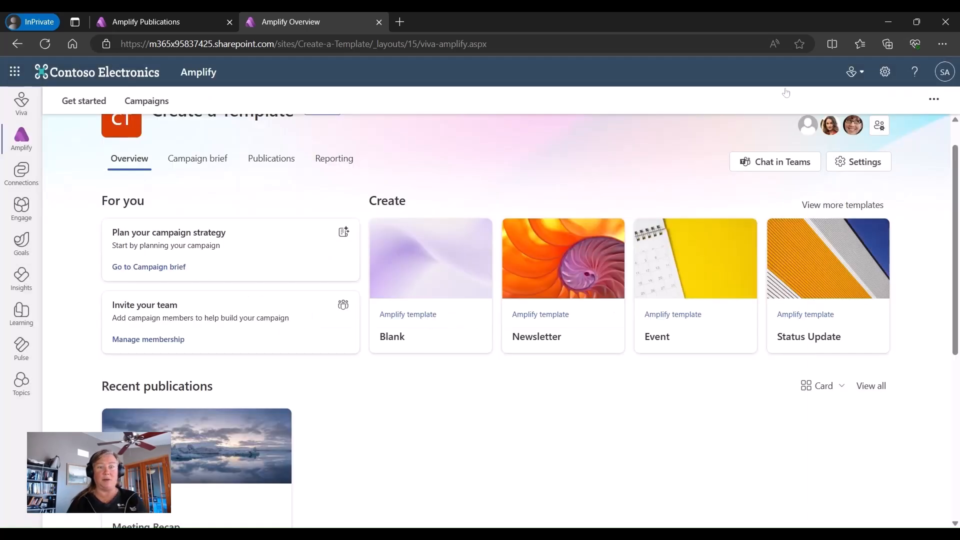
pyautogui.moveTo(635, 166)
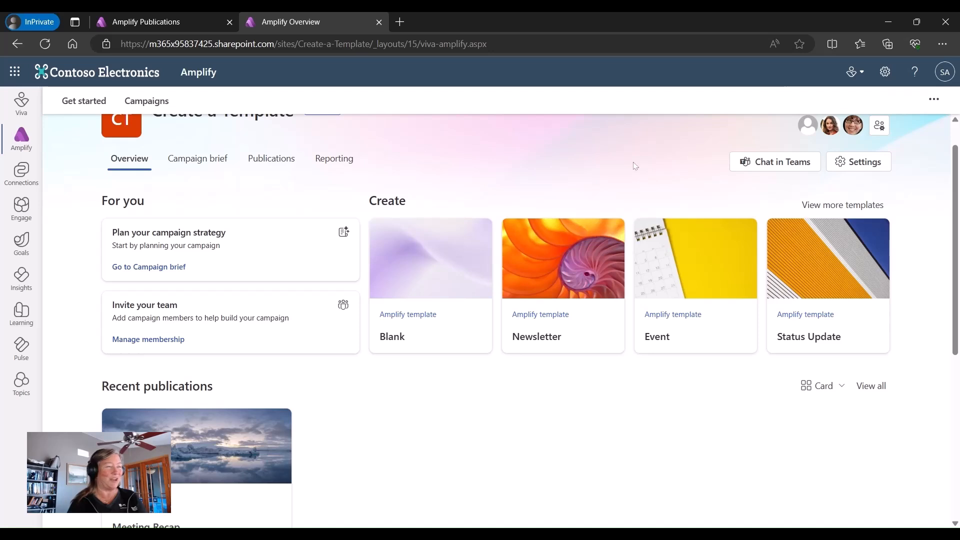